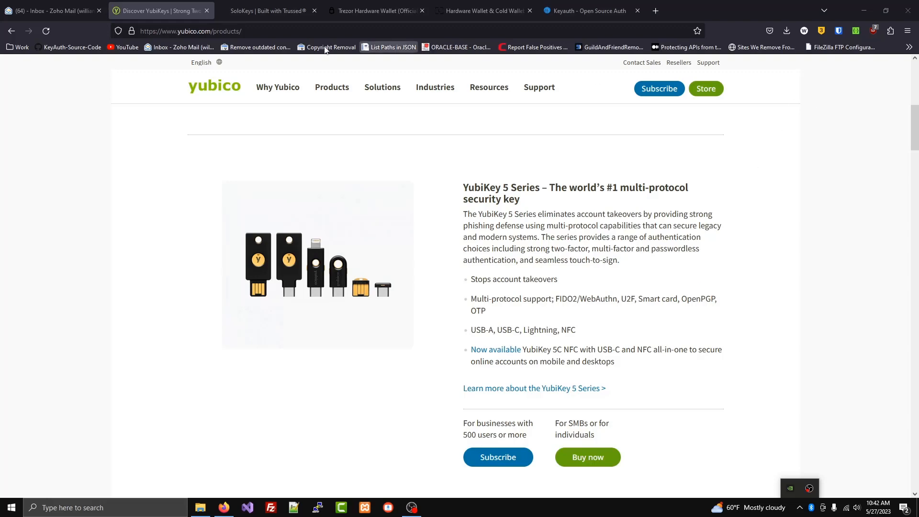
- Browse the SoloKeys, Trezor and Ledger vendor sites, ending on the KeyAuth dashboard
{"action": "left_click", "coordinate": [266, 11]}
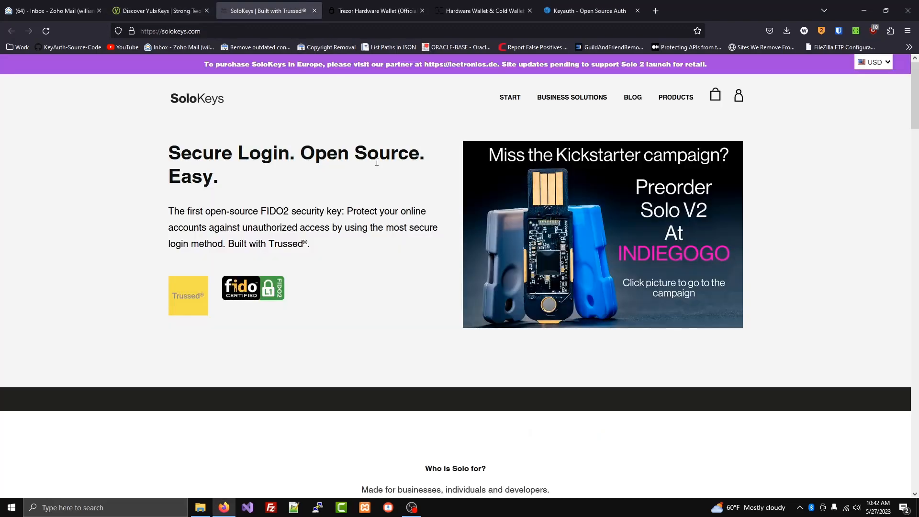
{"action": "left_click", "coordinate": [375, 10]}
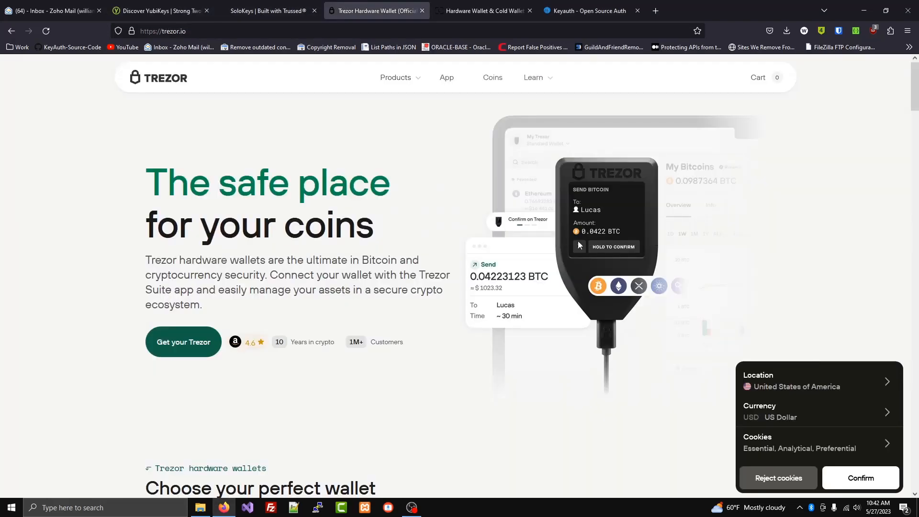
{"action": "left_click", "coordinate": [483, 11]}
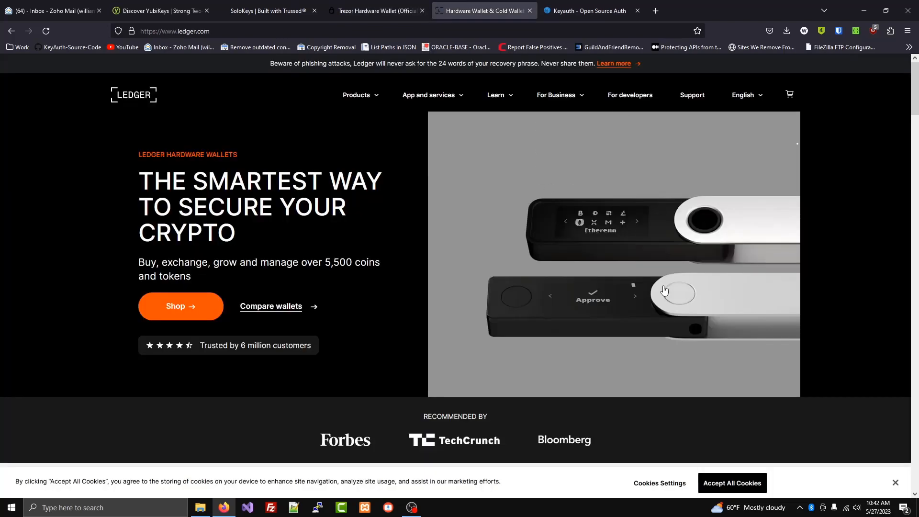
{"action": "left_click", "coordinate": [591, 11]}
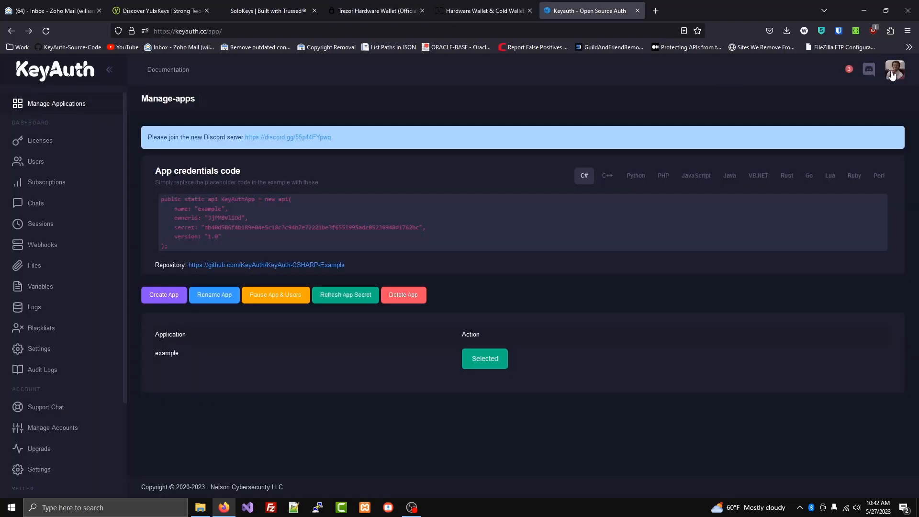
- Register a FIDO2 WebAuthn security key named 'car keyring', then launch the loader
{"action": "left_click", "coordinate": [892, 69]}
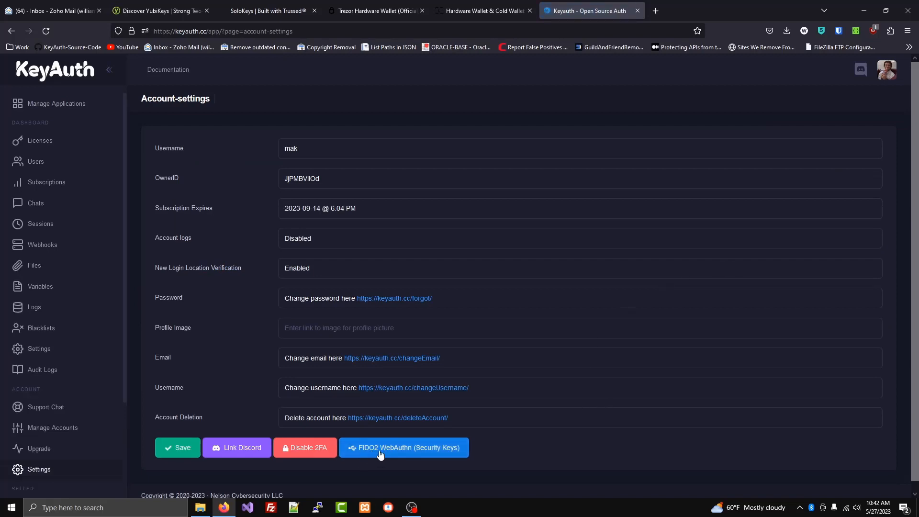
{"action": "left_click", "coordinate": [403, 448]}
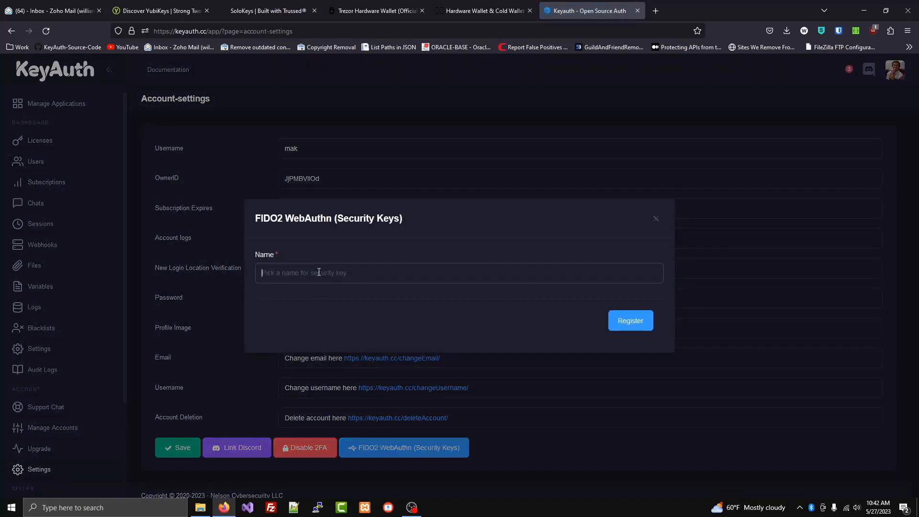
{"action": "left_click", "coordinate": [630, 321]}
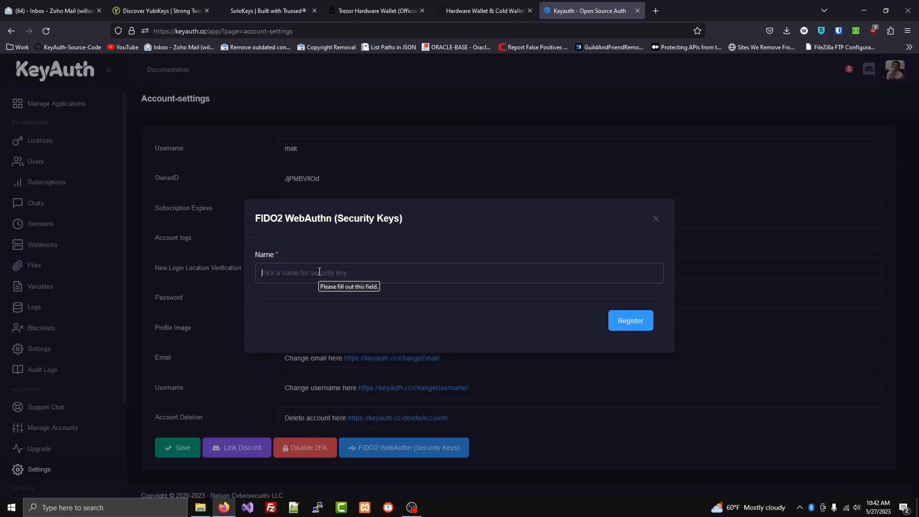
{"action": "type", "text": "car keyring"}
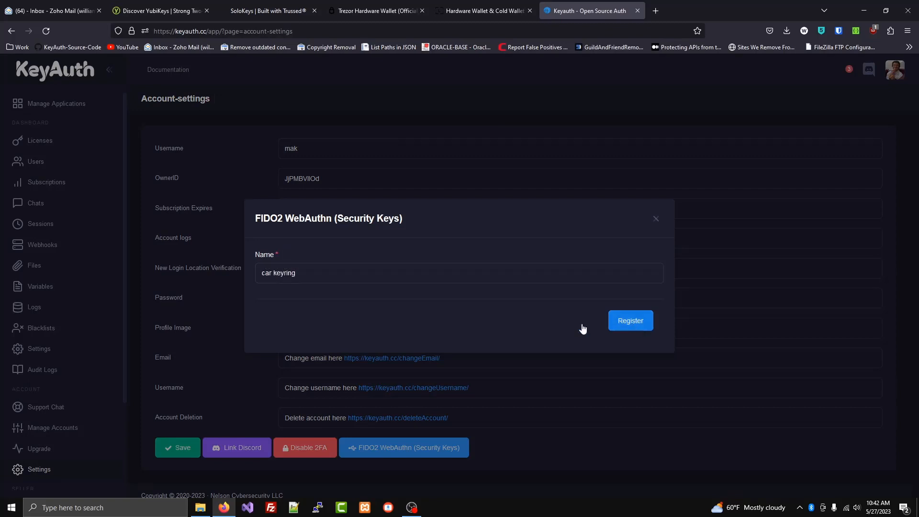
{"action": "left_click", "coordinate": [630, 321]}
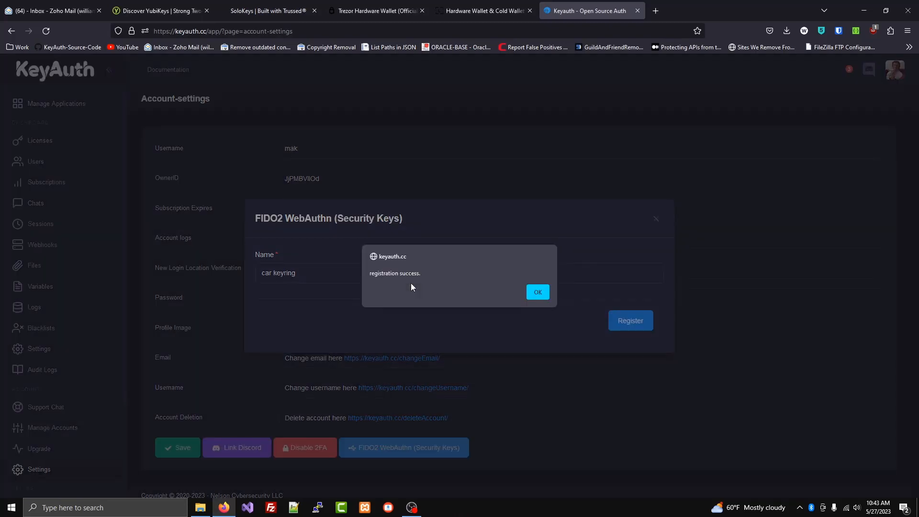
{"action": "left_click", "coordinate": [536, 292]}
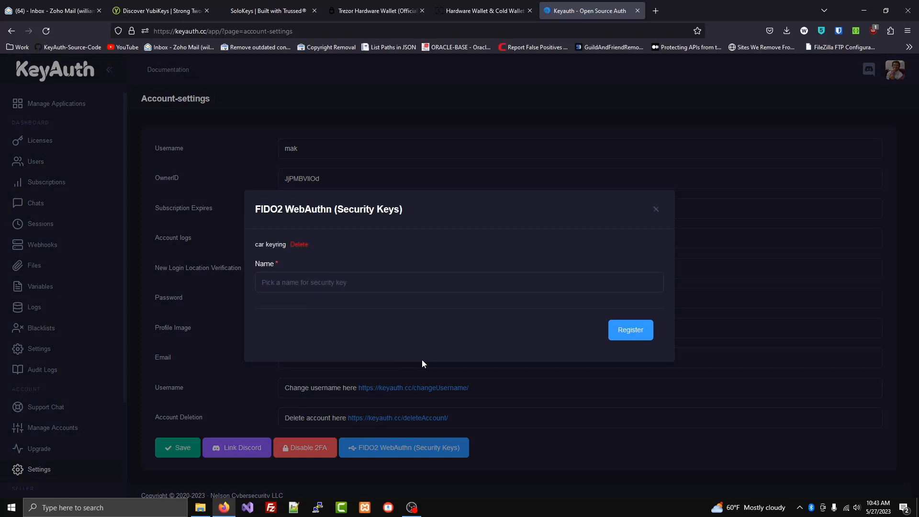
{"action": "mouse_move", "coordinate": [264, 272]}
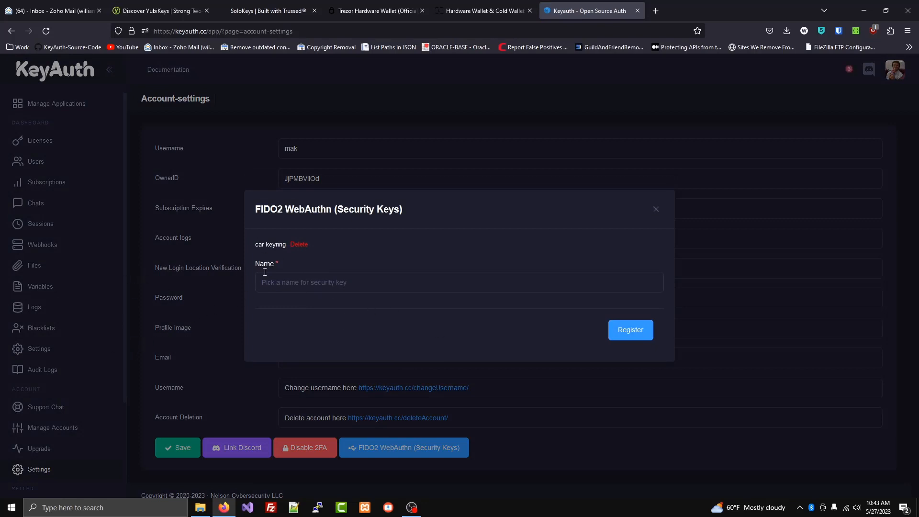
{"action": "double_click", "coordinate": [270, 245]}
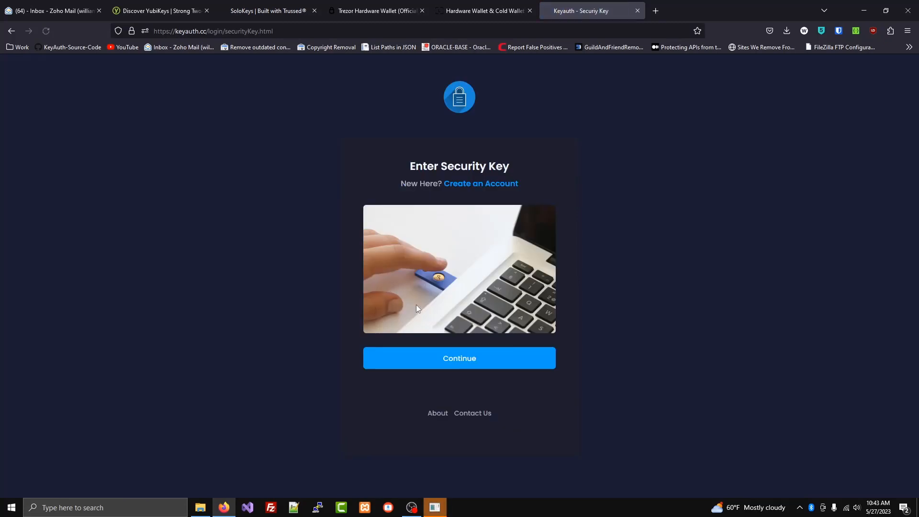
- Pass the security key login by submitting the PIN and completing the touch verification
{"action": "left_click", "coordinate": [459, 358]}
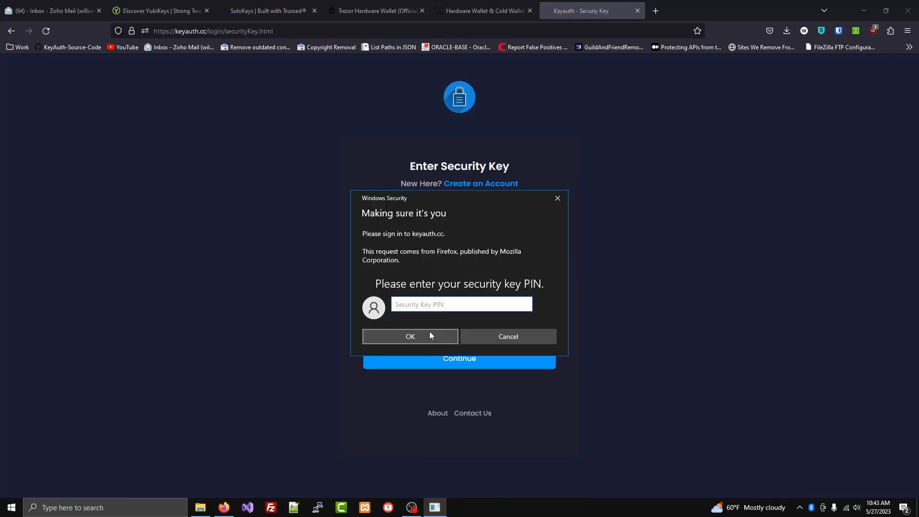
{"action": "left_click", "coordinate": [410, 336]}
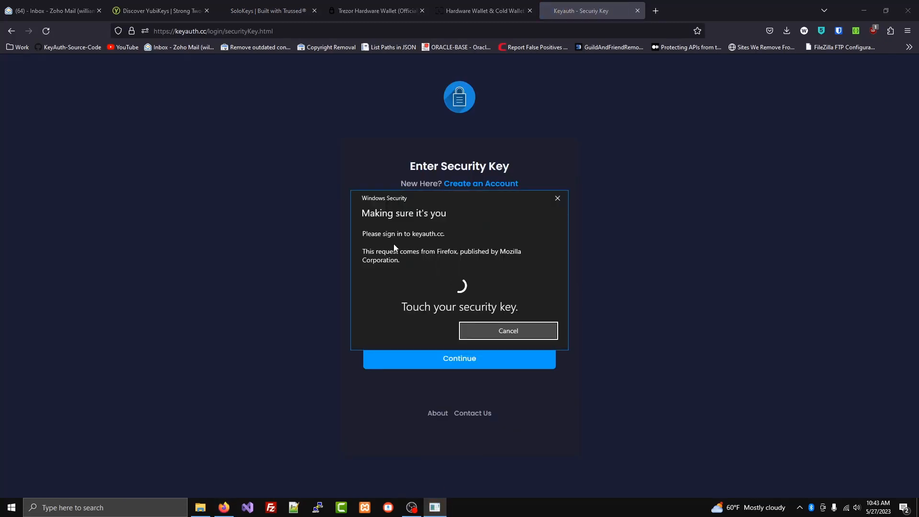
{"action": "left_click", "coordinate": [507, 329]}
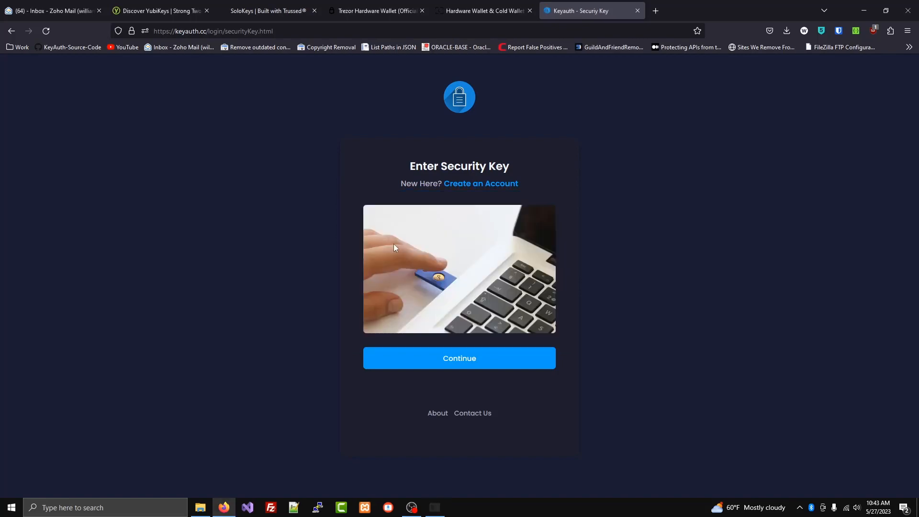
{"action": "left_click", "coordinate": [459, 359]}
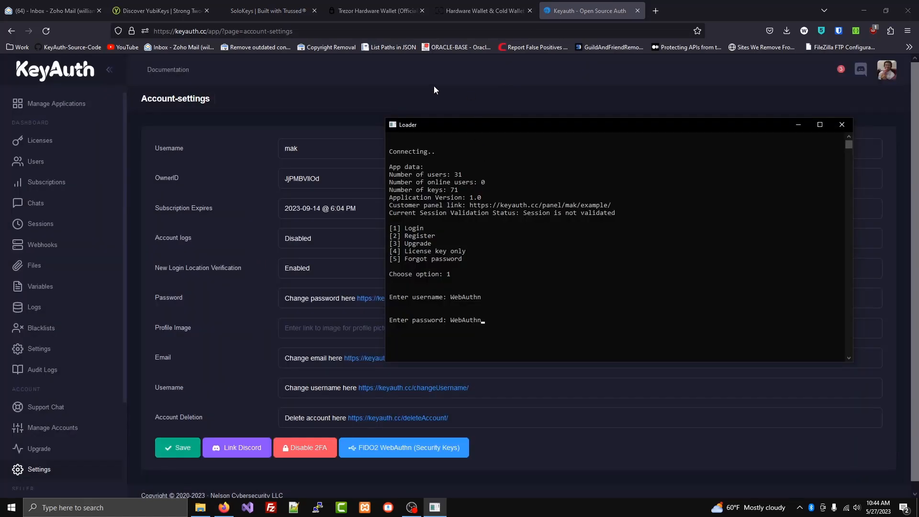
{"action": "mouse_move", "coordinate": [402, 301]}
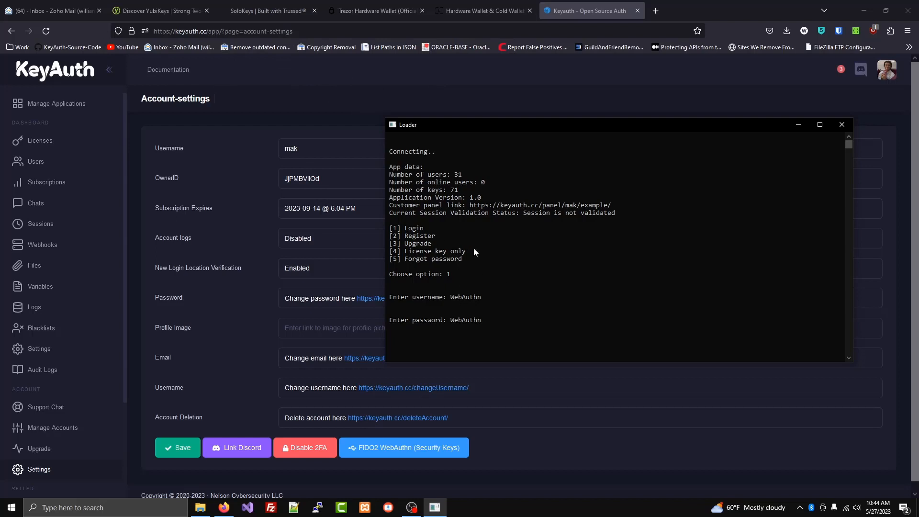
{"action": "mouse_move", "coordinate": [476, 316]}
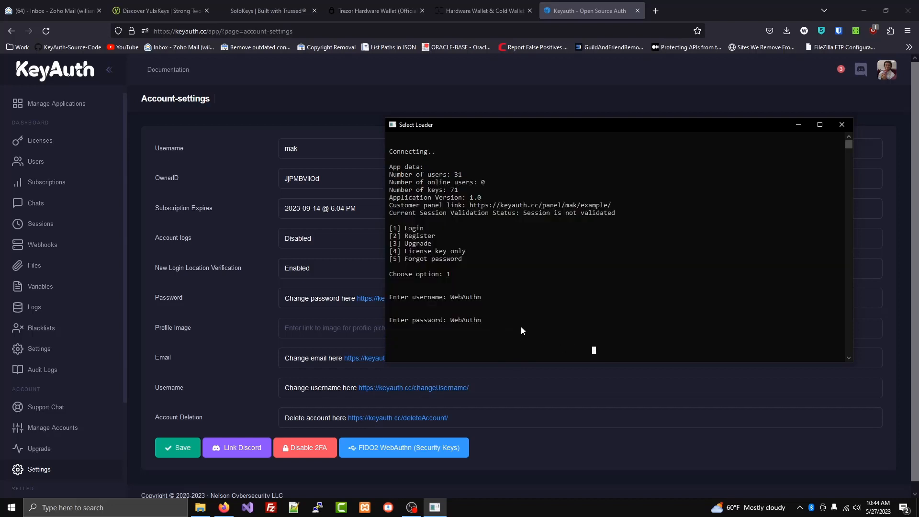
{"action": "mouse_move", "coordinate": [489, 326]}
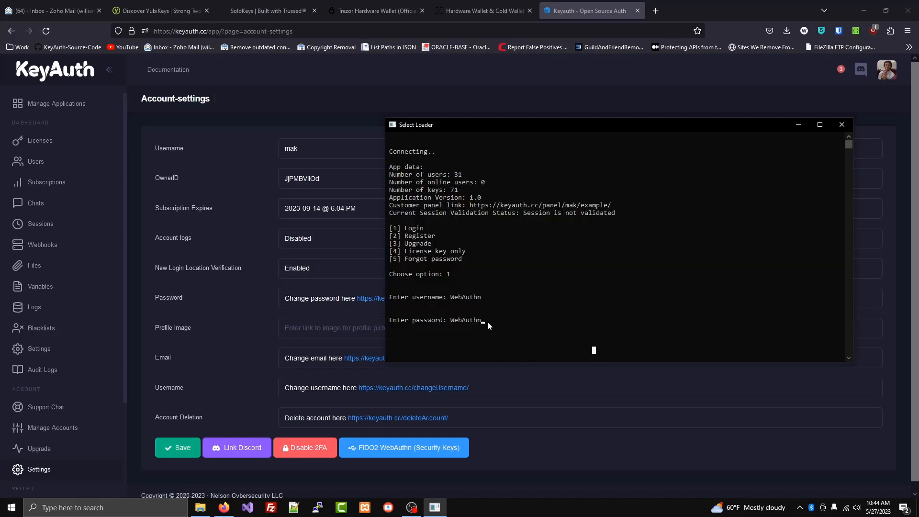